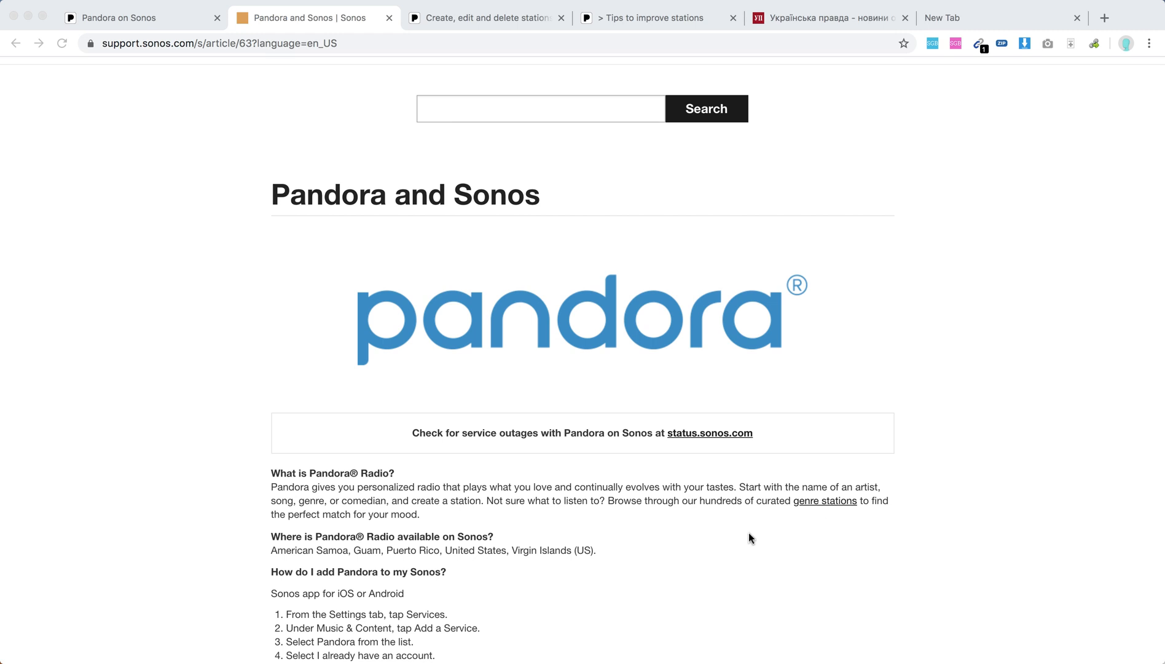
Highlight 'Guam, Puerto Rico, United States, Virgin Islands' as Pandora's available regions.
{"action": "scroll", "scroll_direction": "down", "scroll_amount": 3}
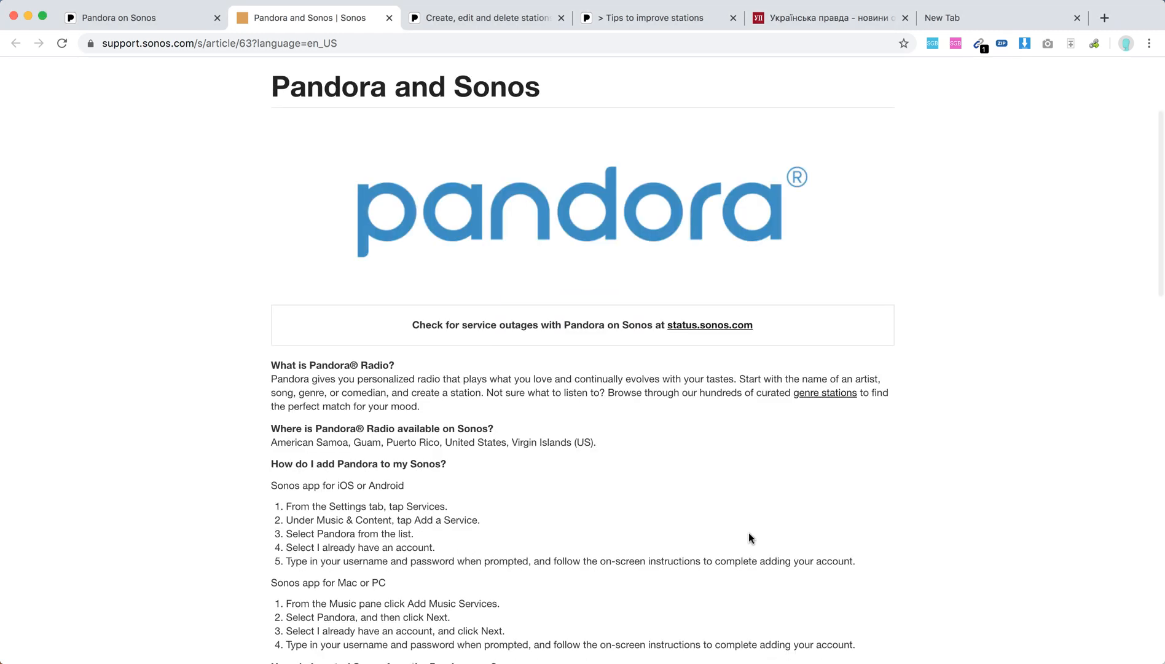
{"action": "mouse_move", "coordinate": [578, 441]}
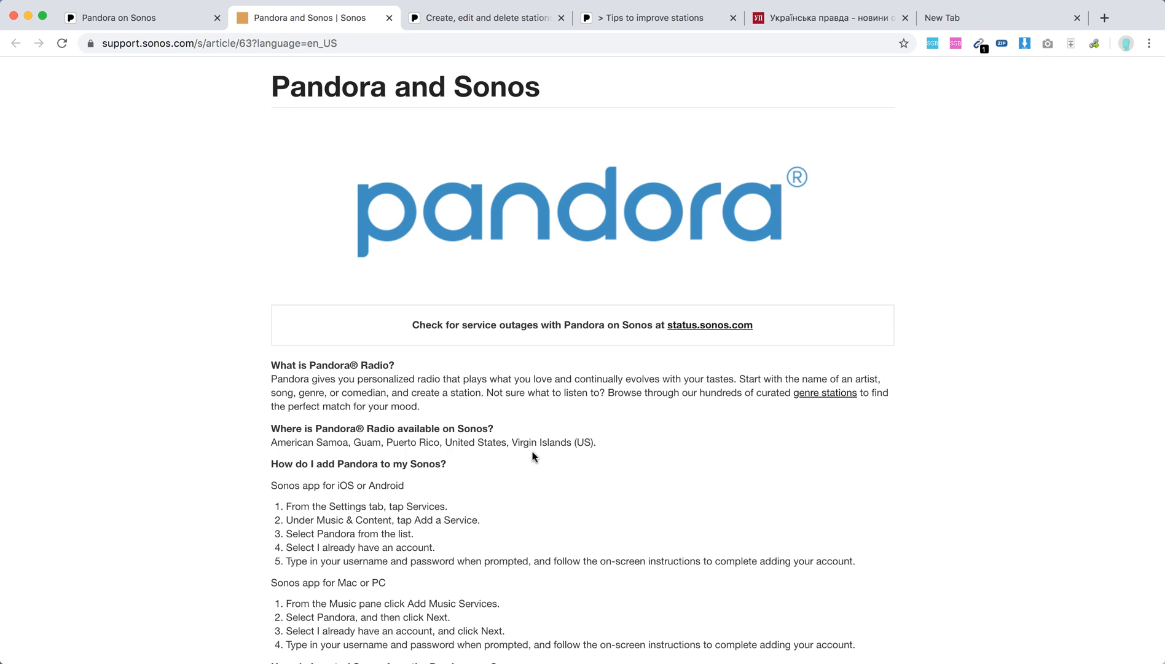
{"action": "mouse_move", "coordinate": [351, 444]}
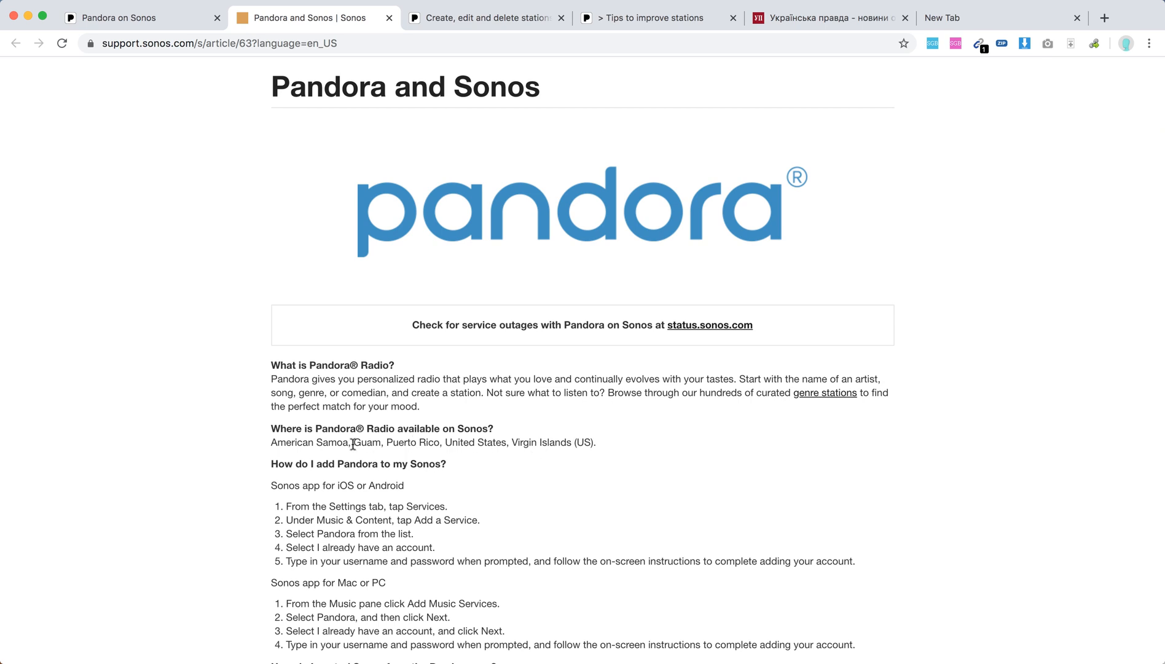
{"action": "left_click_drag", "start_coordinate": [354, 442], "coordinate": [573, 443]}
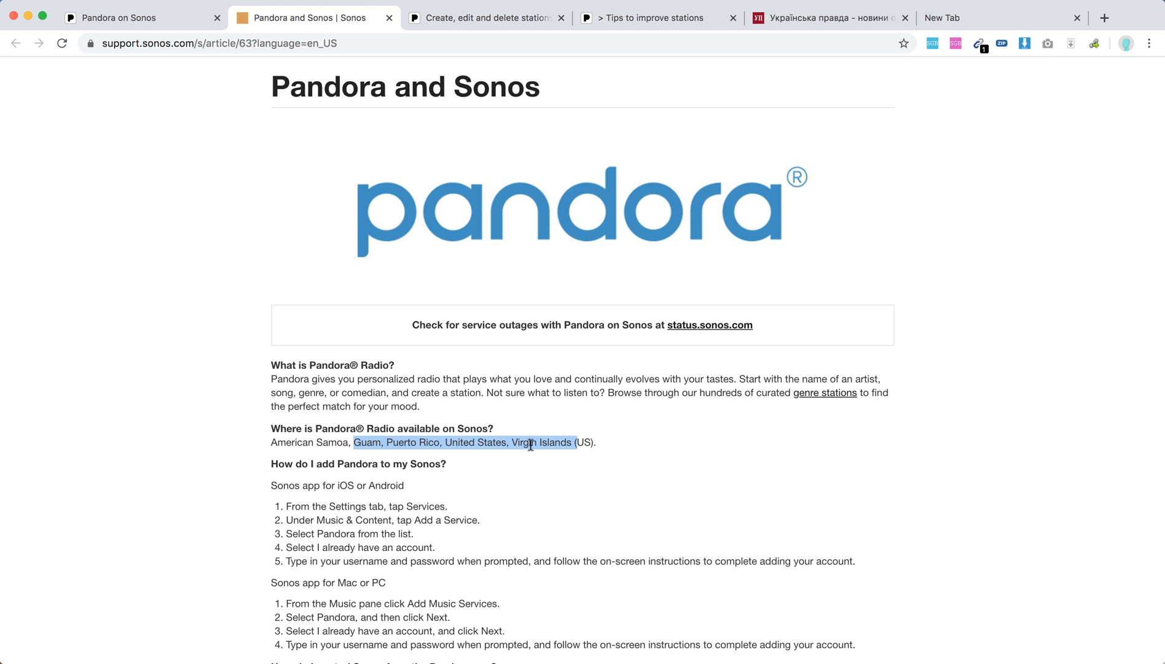
Bring the 'How do I control Sonos from the Pandora app?' section into view and clear the highlight.
{"action": "scroll", "scroll_direction": "down", "scroll_amount": 3}
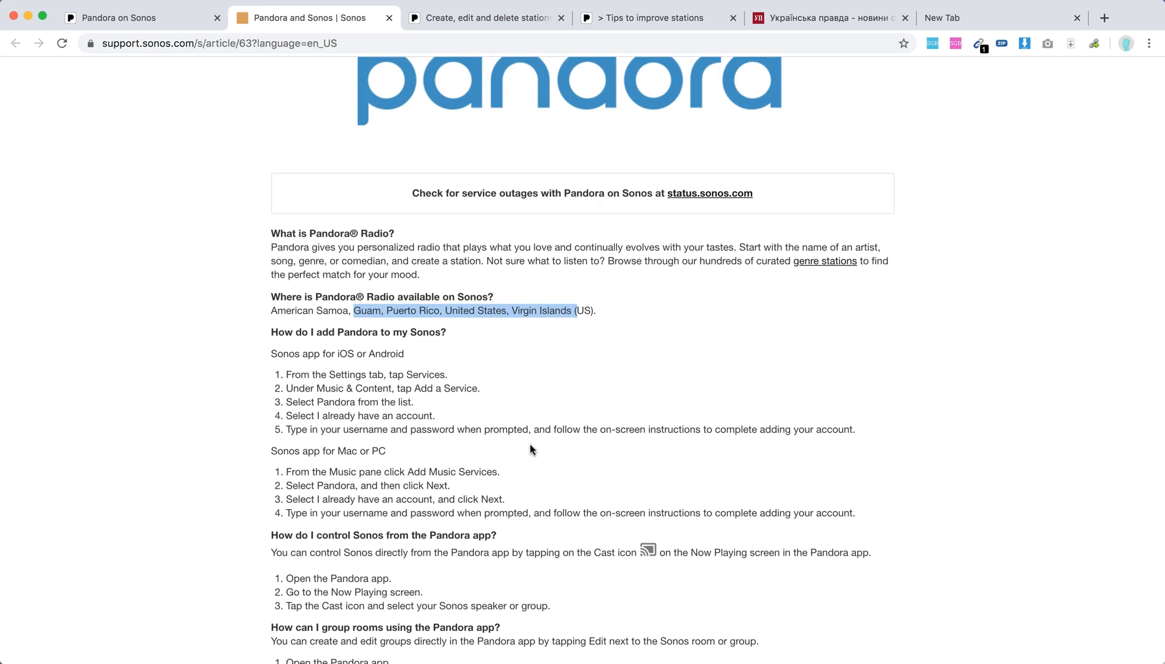
{"action": "scroll", "scroll_direction": "down", "scroll_amount": 3}
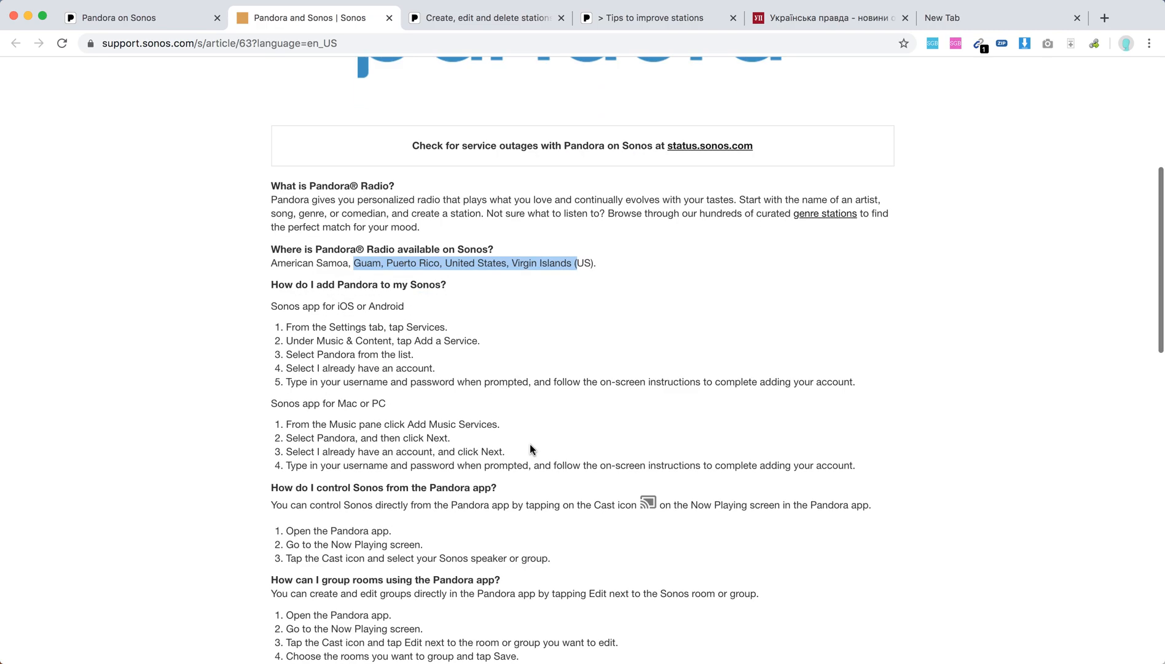
{"action": "mouse_move", "coordinate": [386, 325]}
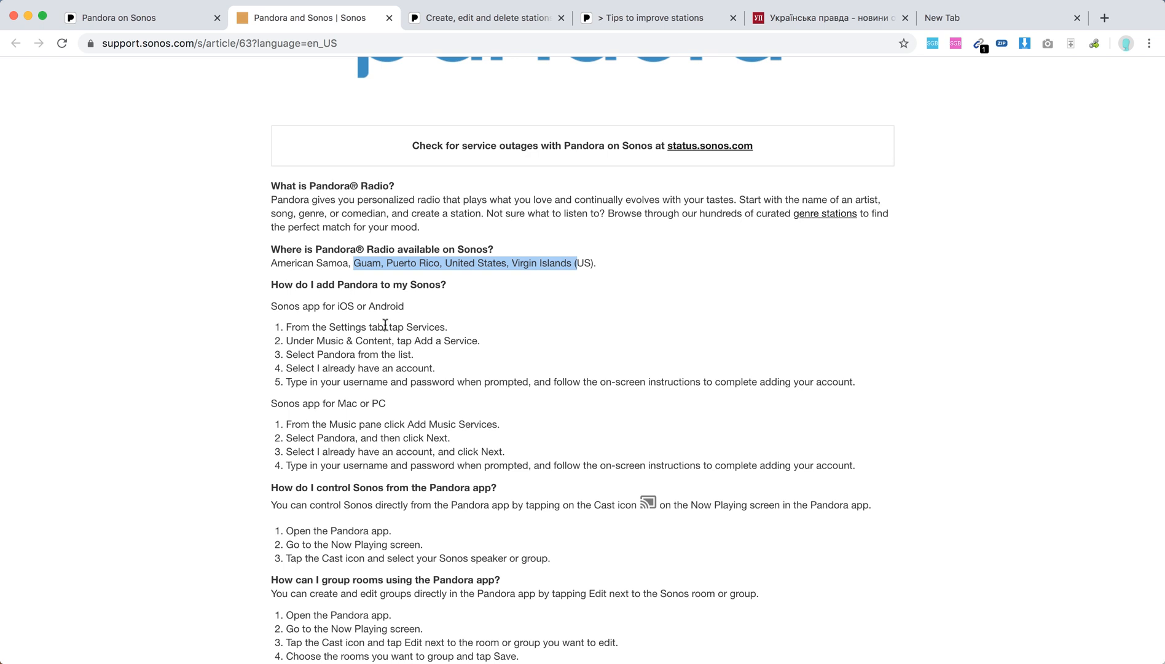
{"action": "mouse_move", "coordinate": [359, 328]}
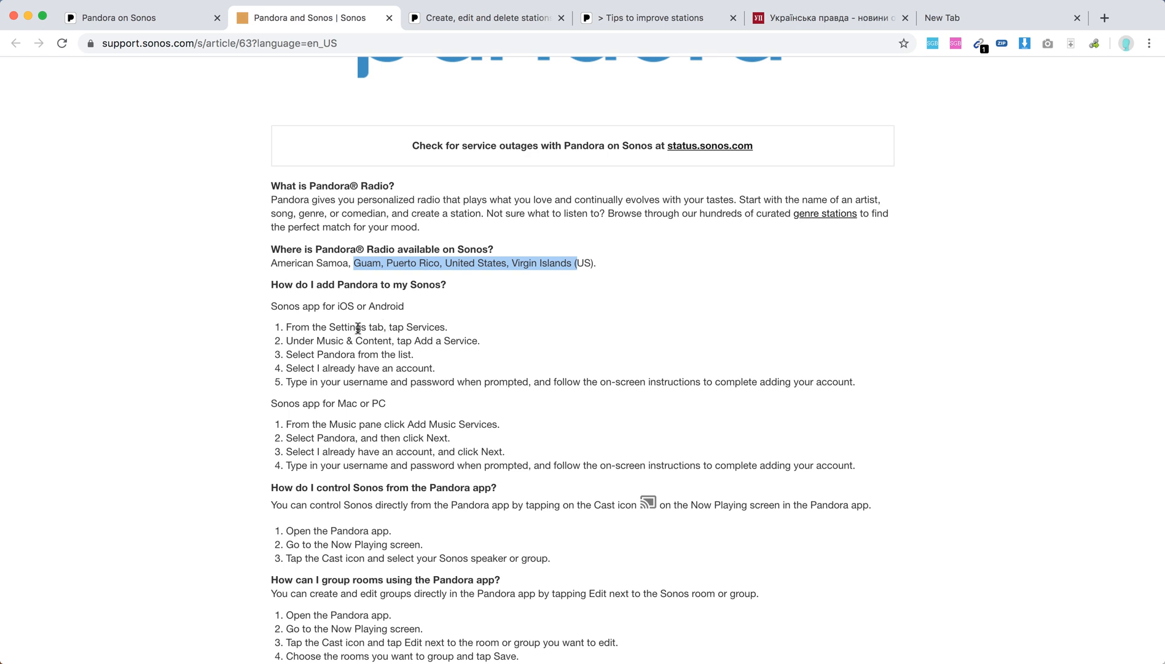
{"action": "mouse_move", "coordinate": [357, 323]}
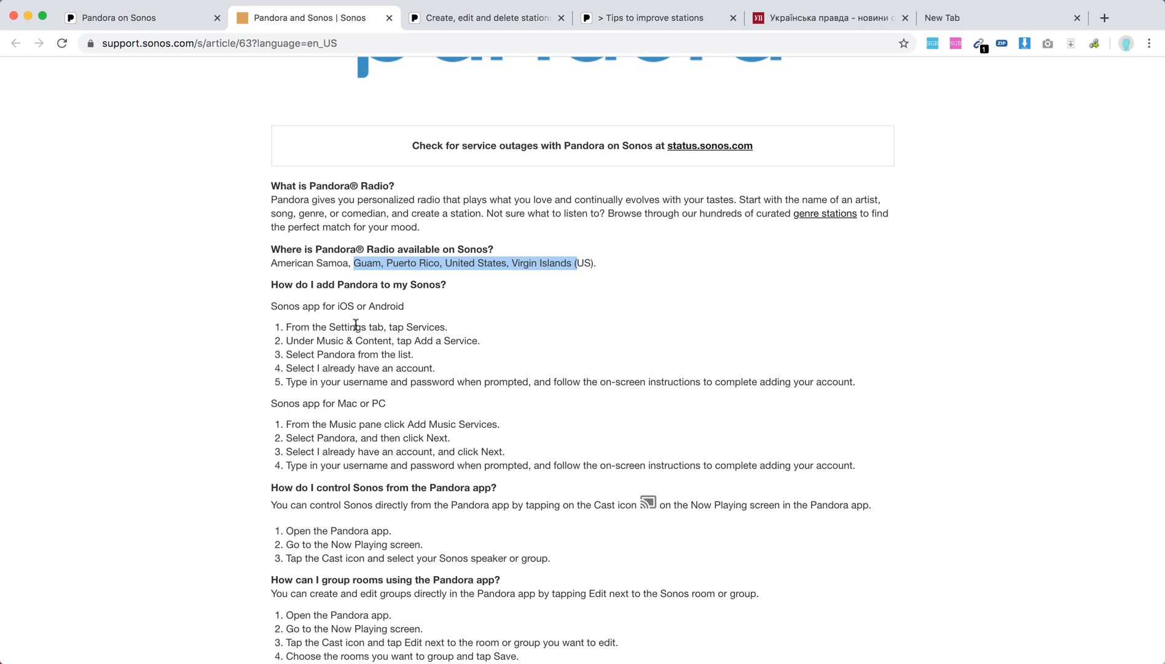
{"action": "mouse_move", "coordinate": [452, 333]}
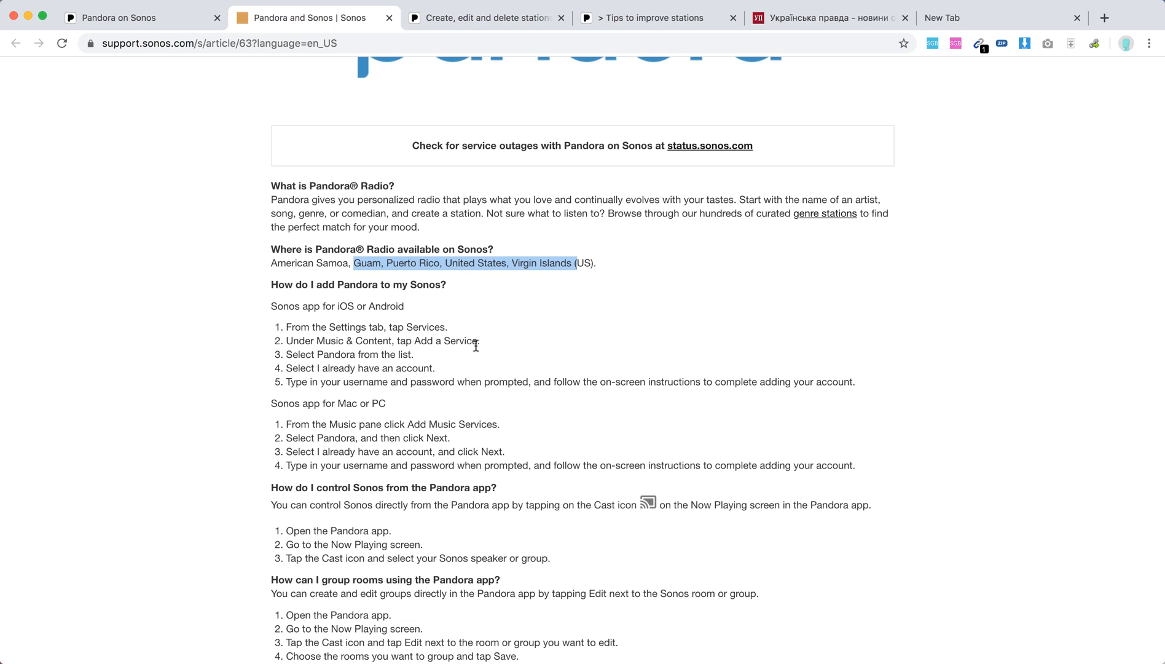
{"action": "mouse_move", "coordinate": [450, 355]}
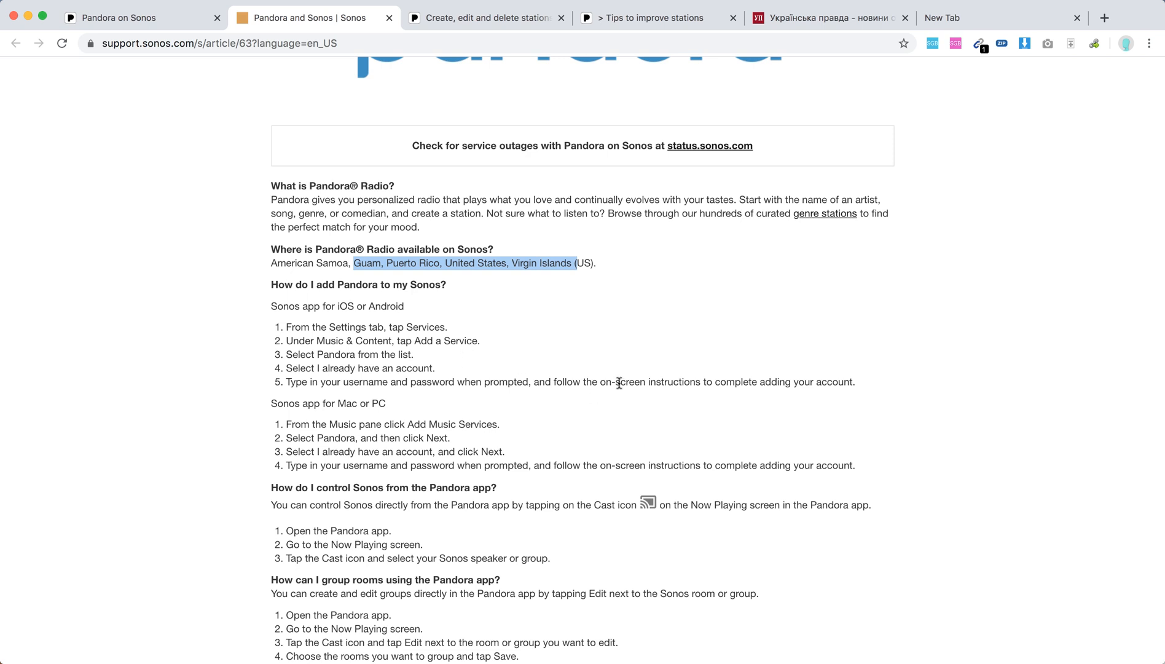
{"action": "mouse_move", "coordinate": [664, 379]}
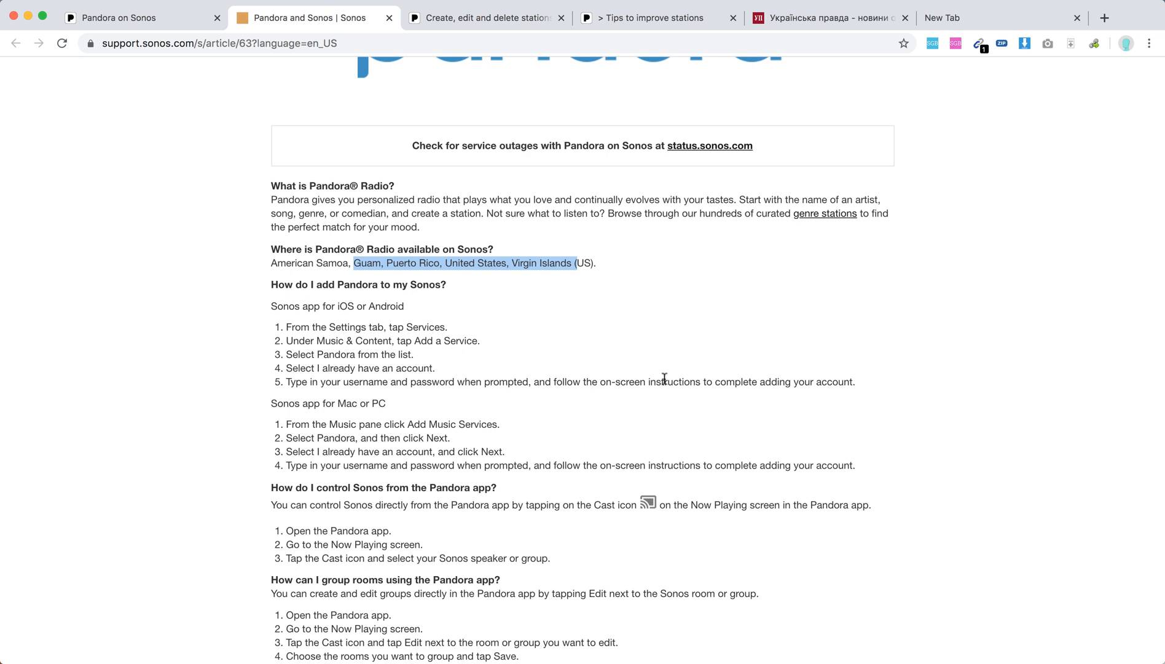
{"action": "mouse_move", "coordinate": [467, 337]}
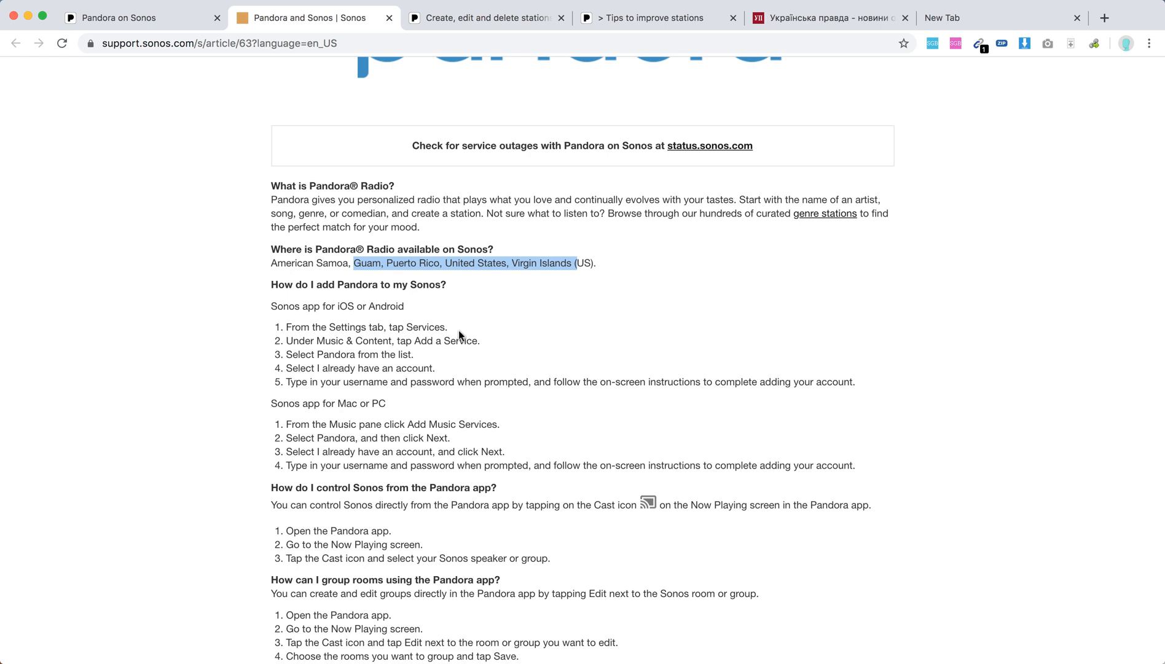
{"action": "left_click", "coordinate": [433, 381]}
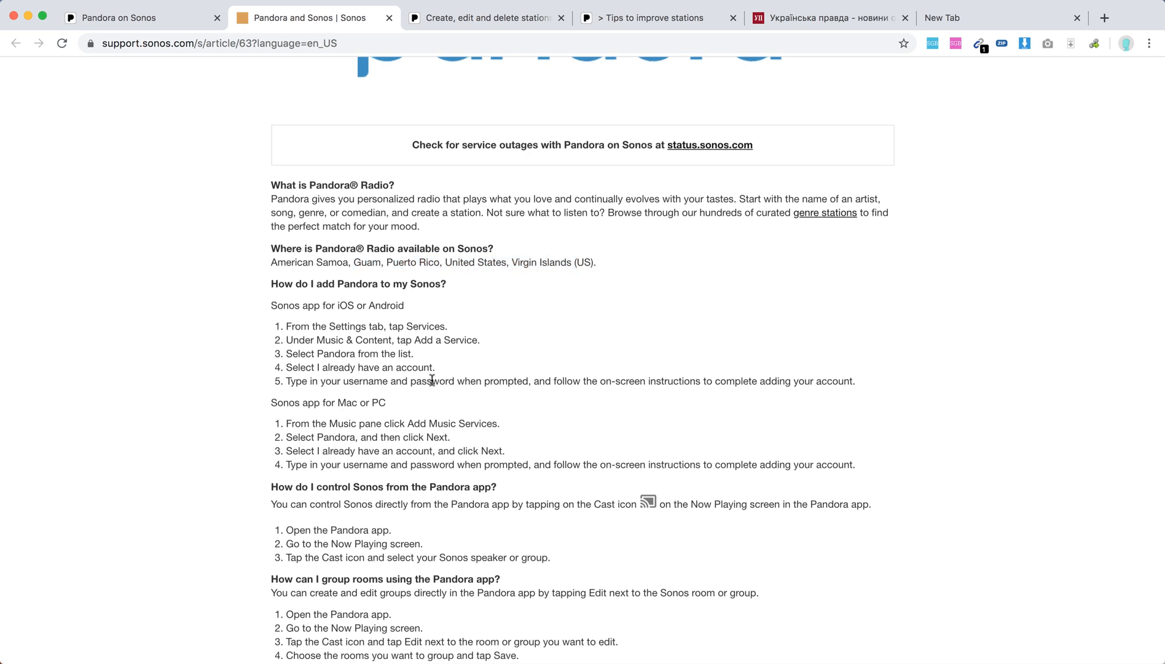
Highlight step 1 under 'Sonos app for Mac or PC' about clicking Add Music Services.
{"action": "scroll", "scroll_direction": "down", "scroll_amount": 3}
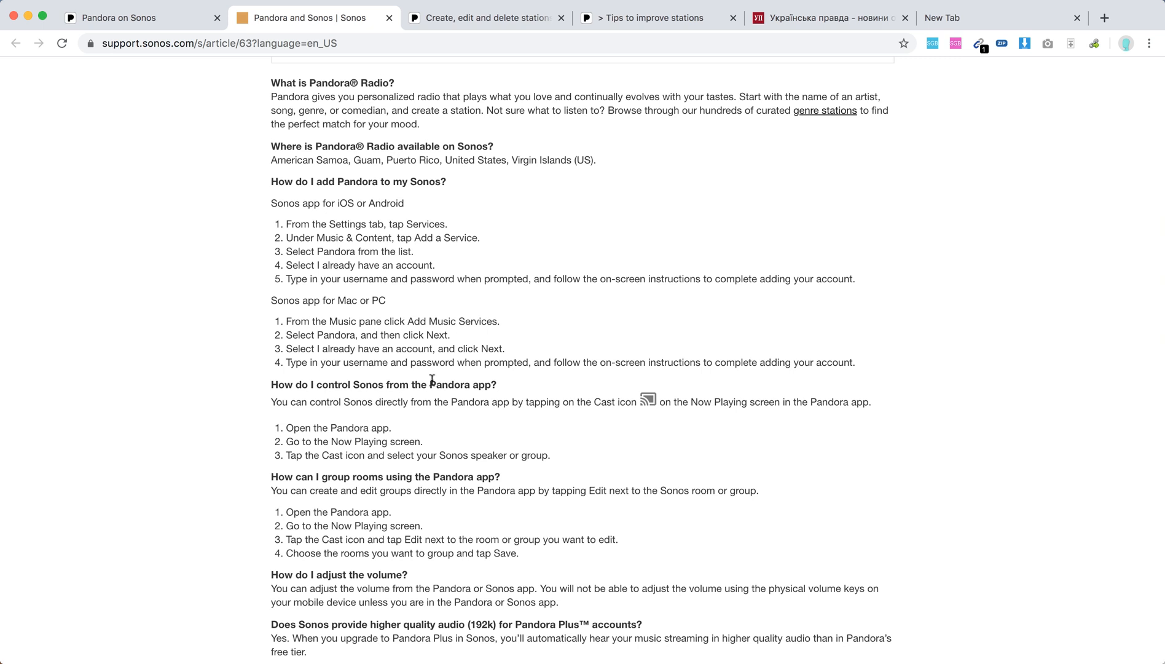
{"action": "mouse_move", "coordinate": [355, 319]}
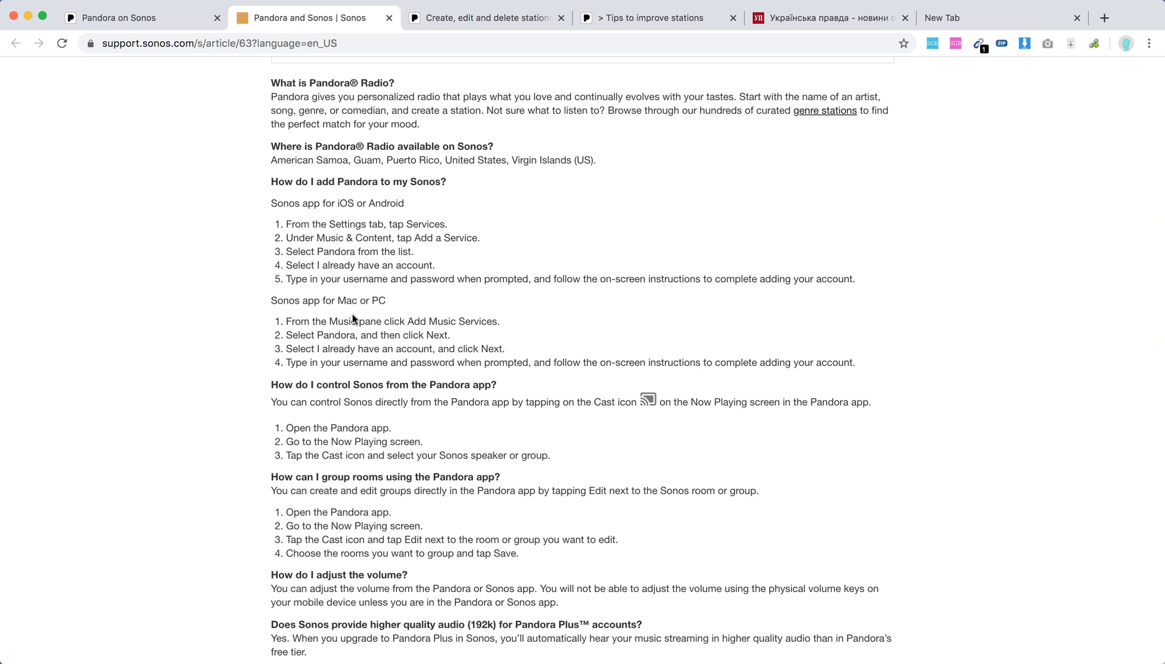
{"action": "left_click_drag", "start_coordinate": [351, 321], "coordinate": [501, 321]}
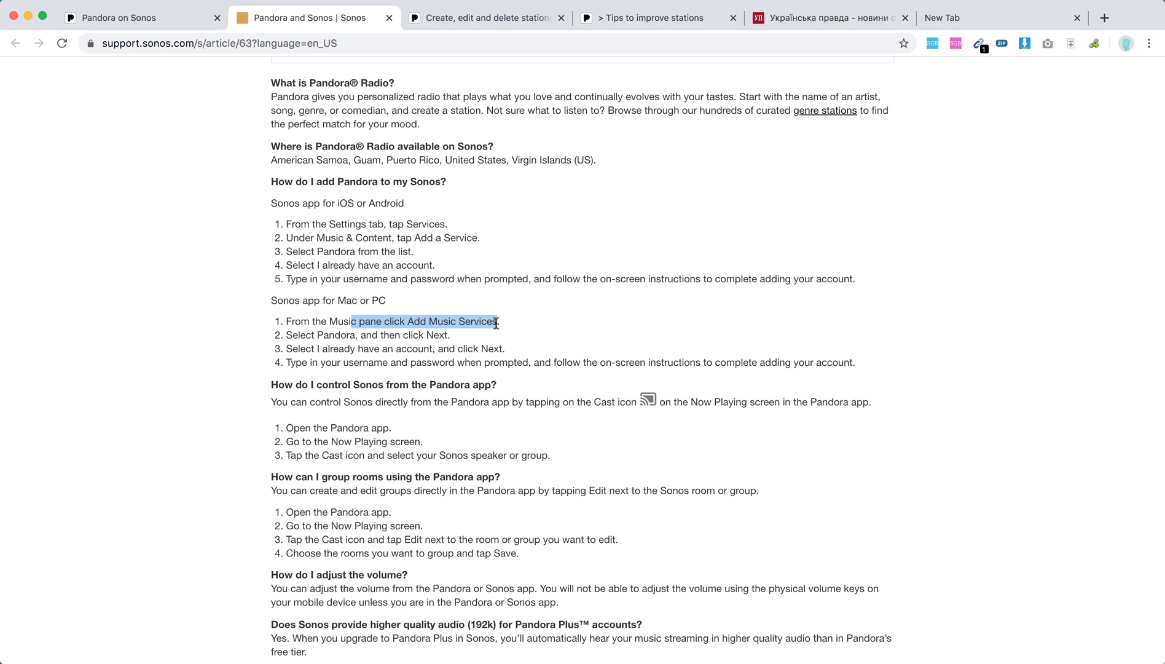
Scroll down to the answer about upgrading a free account to Pandora Plus.
{"action": "scroll", "scroll_direction": "down", "scroll_amount": 3}
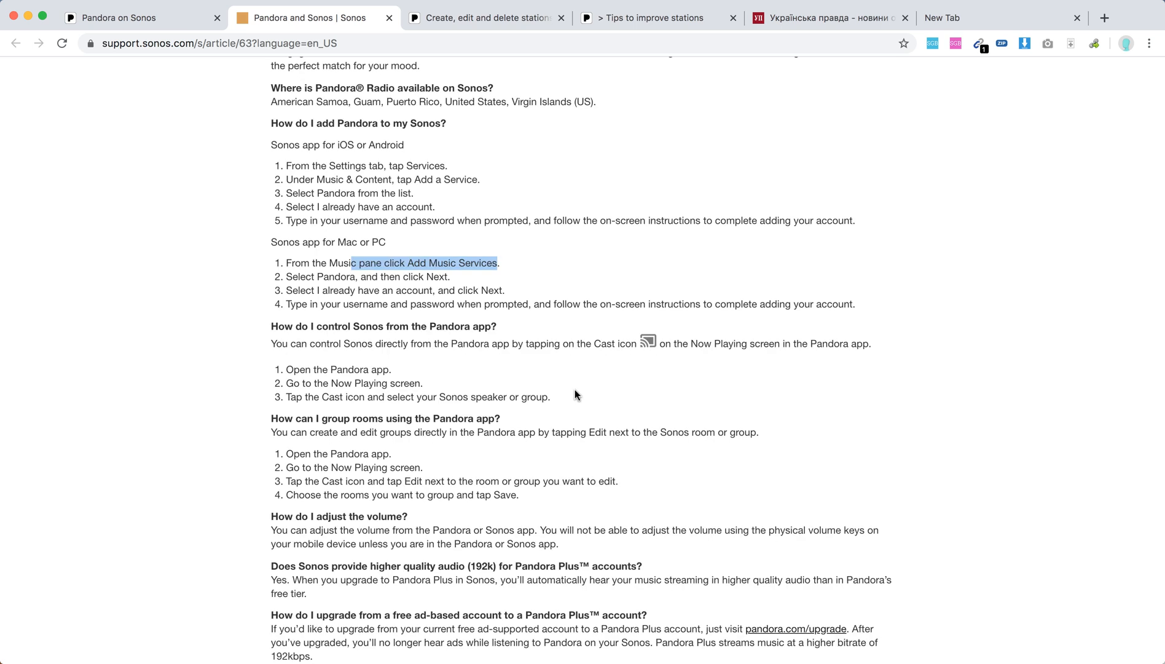
{"action": "mouse_move", "coordinate": [593, 345]}
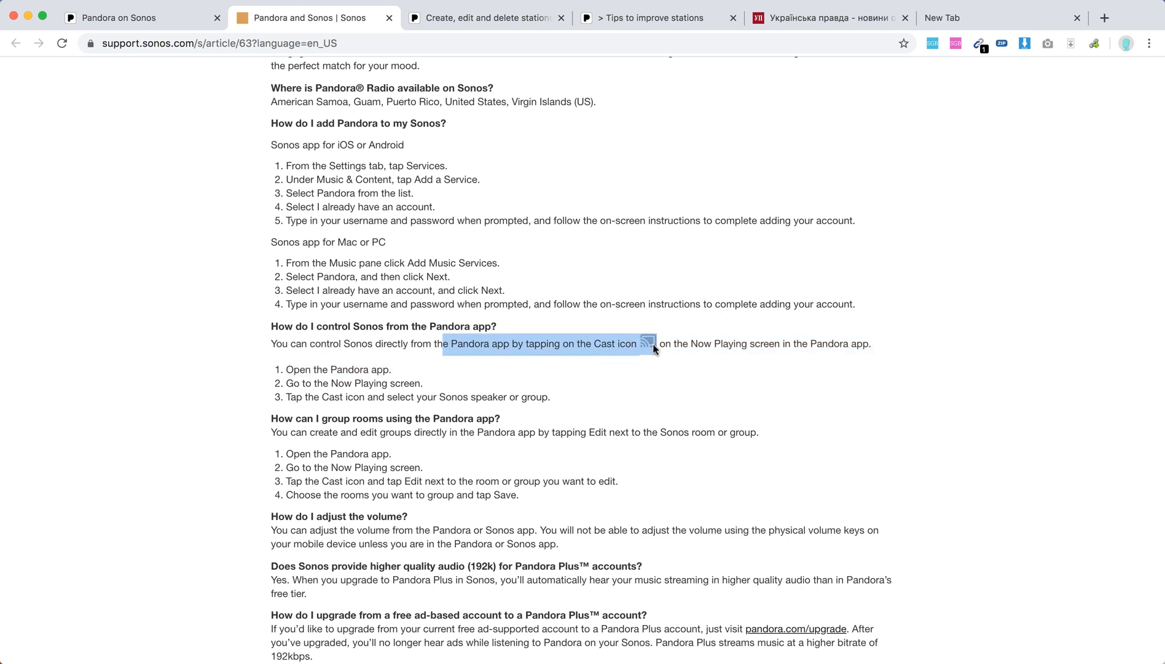
{"action": "mouse_move", "coordinate": [519, 353]}
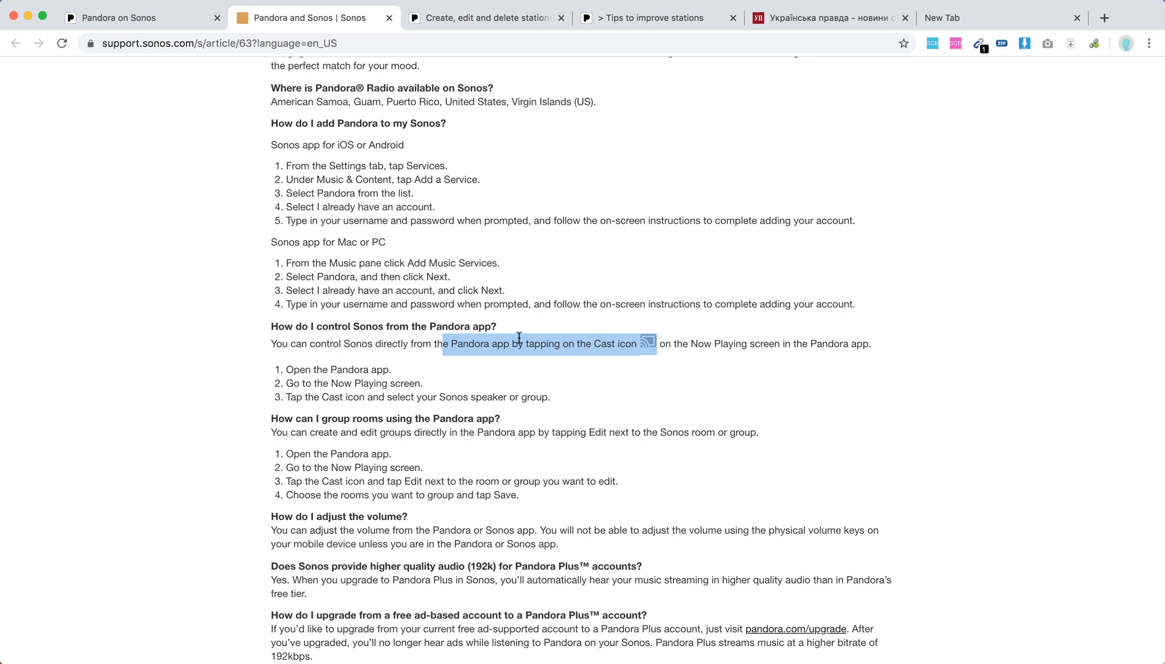
{"action": "mouse_move", "coordinate": [440, 339]}
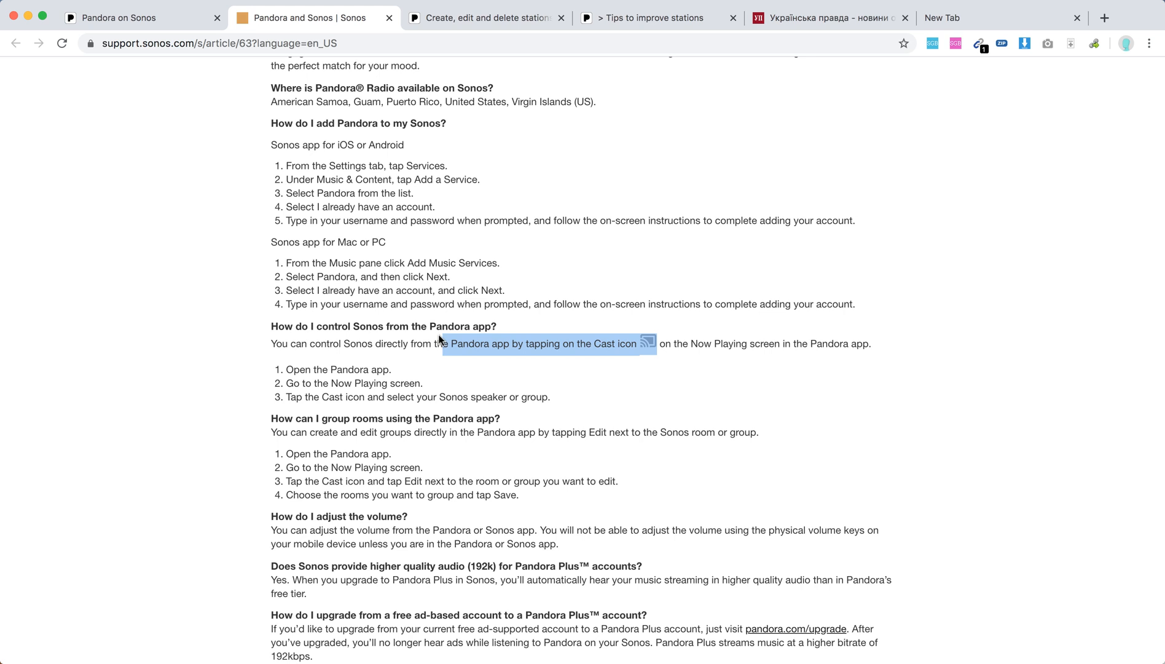
{"action": "mouse_move", "coordinate": [403, 354]}
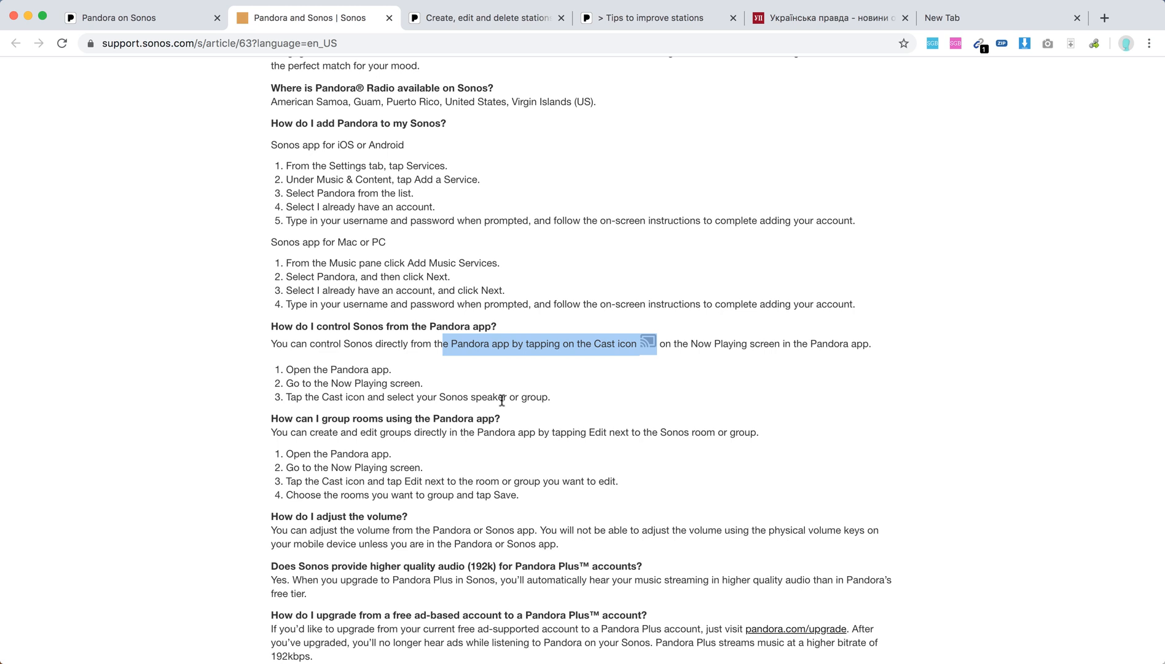
Highlight 'Edit next to the Sonos room or group' in the room-grouping instruction.
{"action": "scroll", "scroll_direction": "down", "scroll_amount": 3}
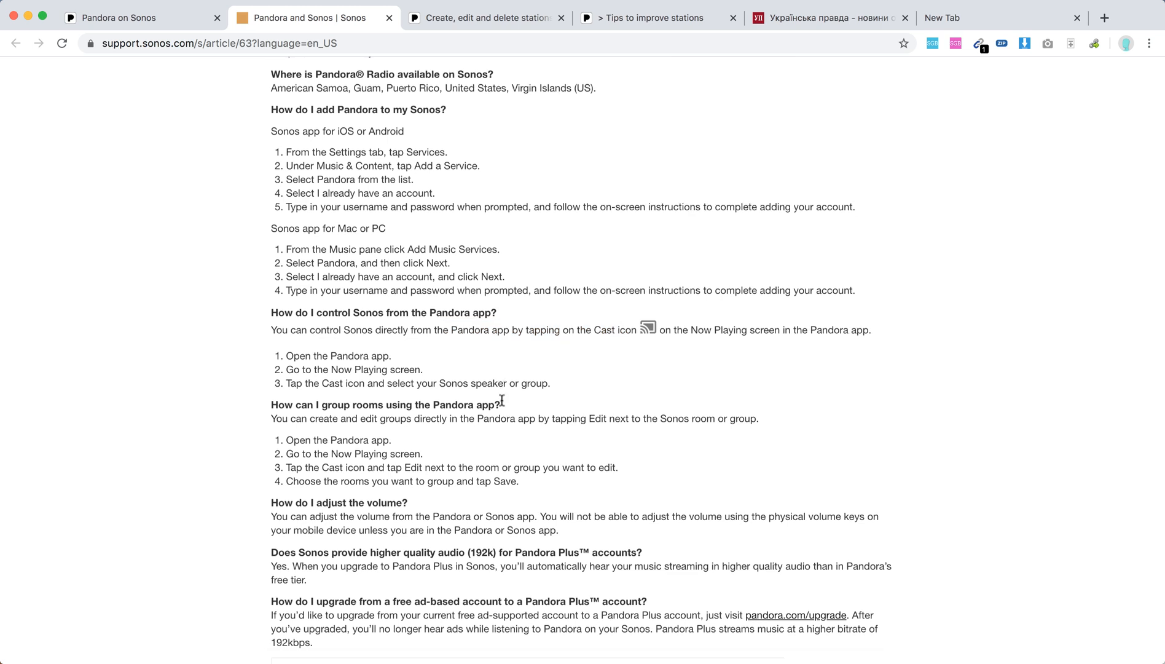
{"action": "scroll", "scroll_direction": "down", "scroll_amount": 3}
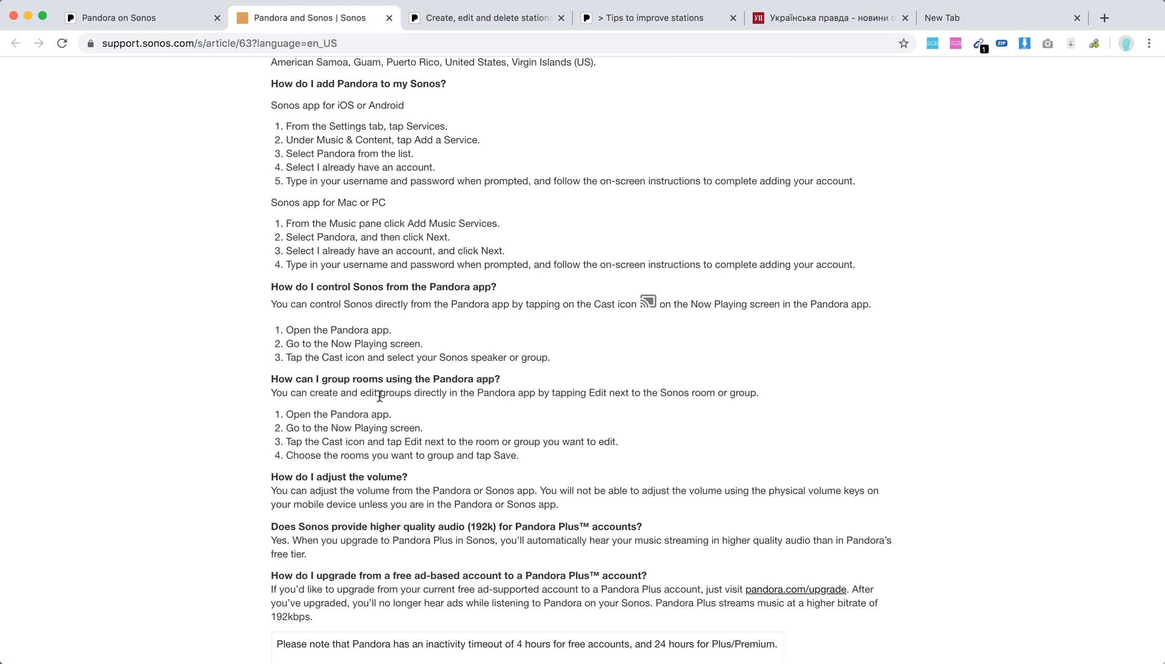
{"action": "left_click_drag", "start_coordinate": [379, 392], "coordinate": [562, 392]}
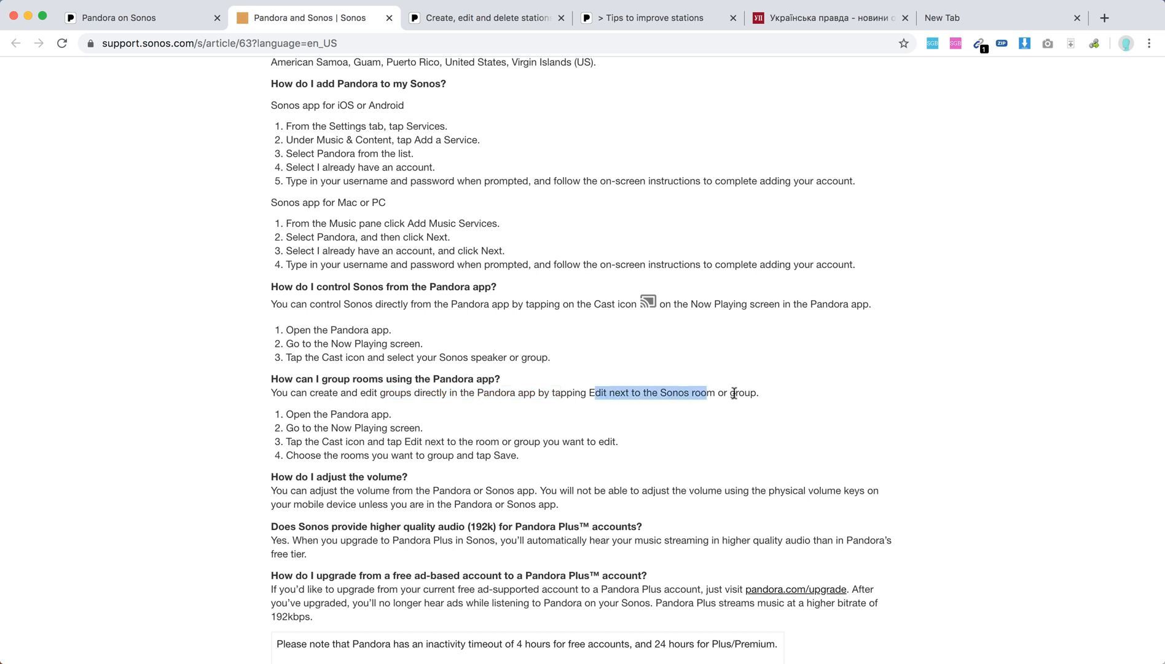
Read to the article's end and switch to the Pandora on Sonos help tab.
{"action": "scroll", "scroll_direction": "down", "scroll_amount": 3}
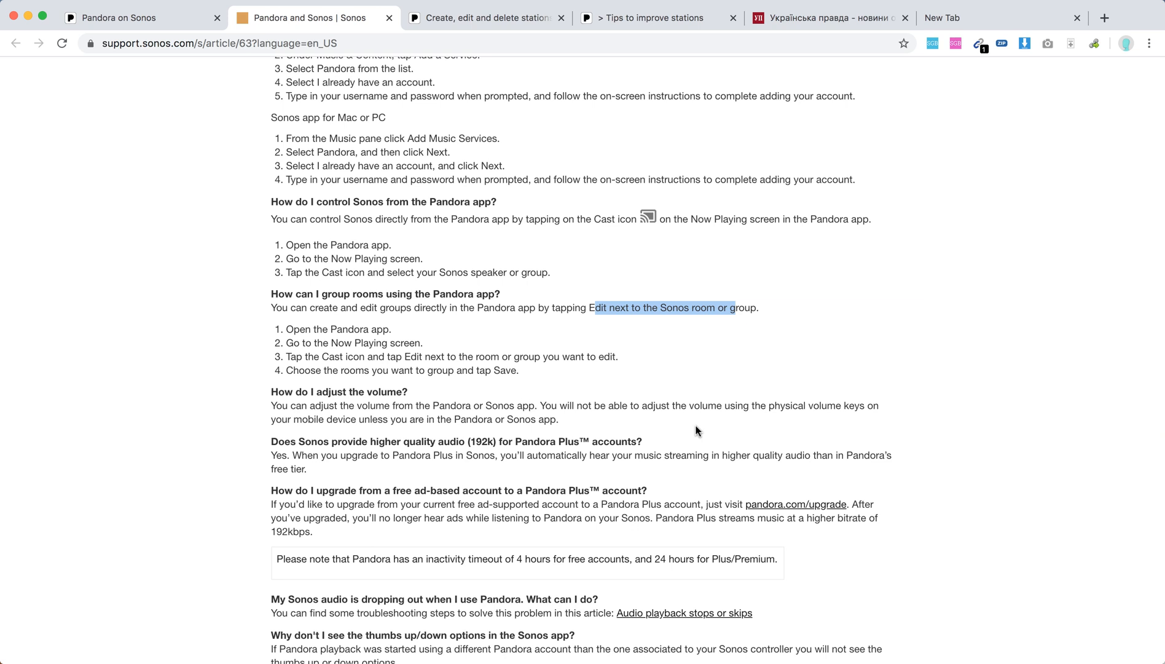
{"action": "scroll", "scroll_direction": "down", "scroll_amount": 3}
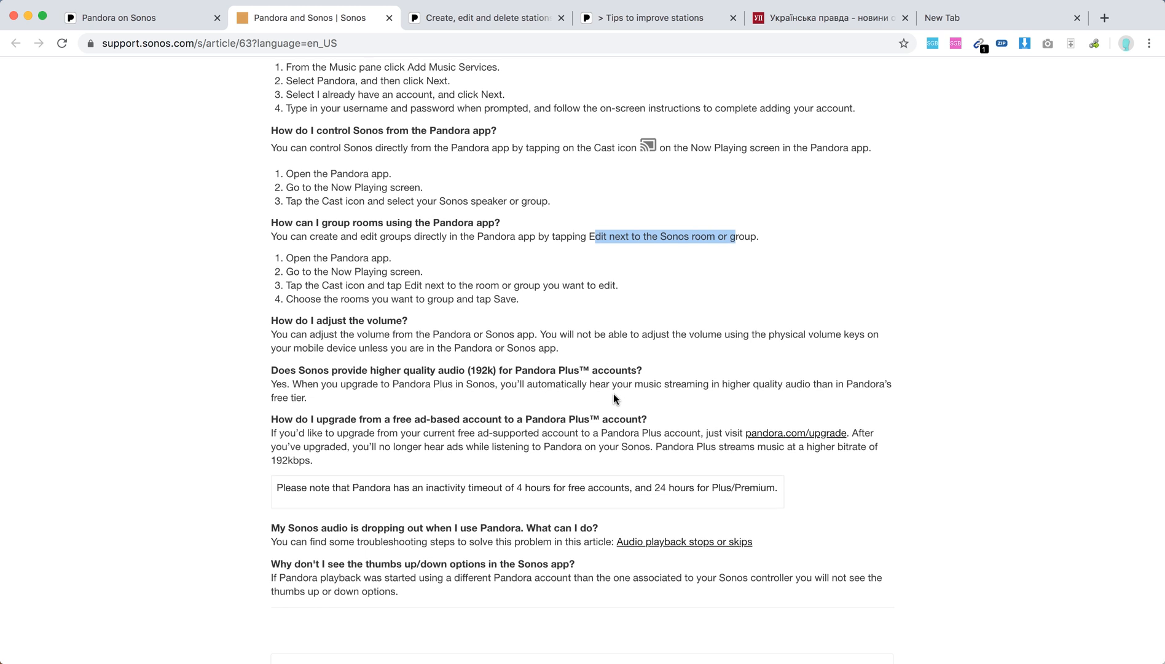
{"action": "scroll", "scroll_direction": "down", "scroll_amount": 3}
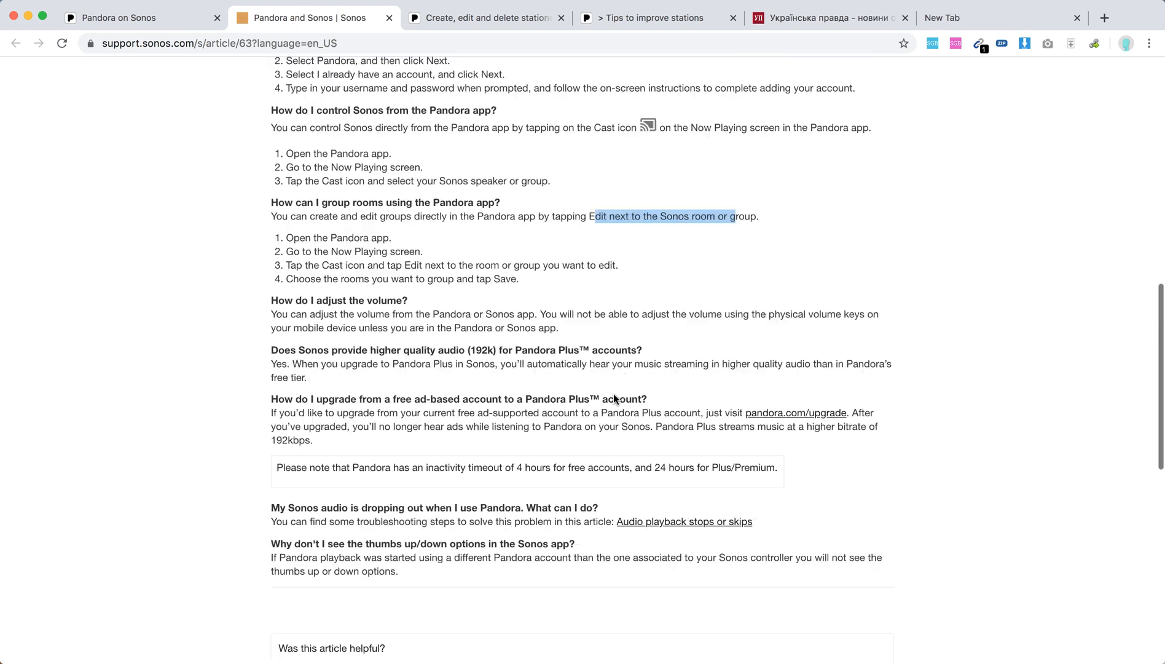
{"action": "left_click", "coordinate": [123, 17]}
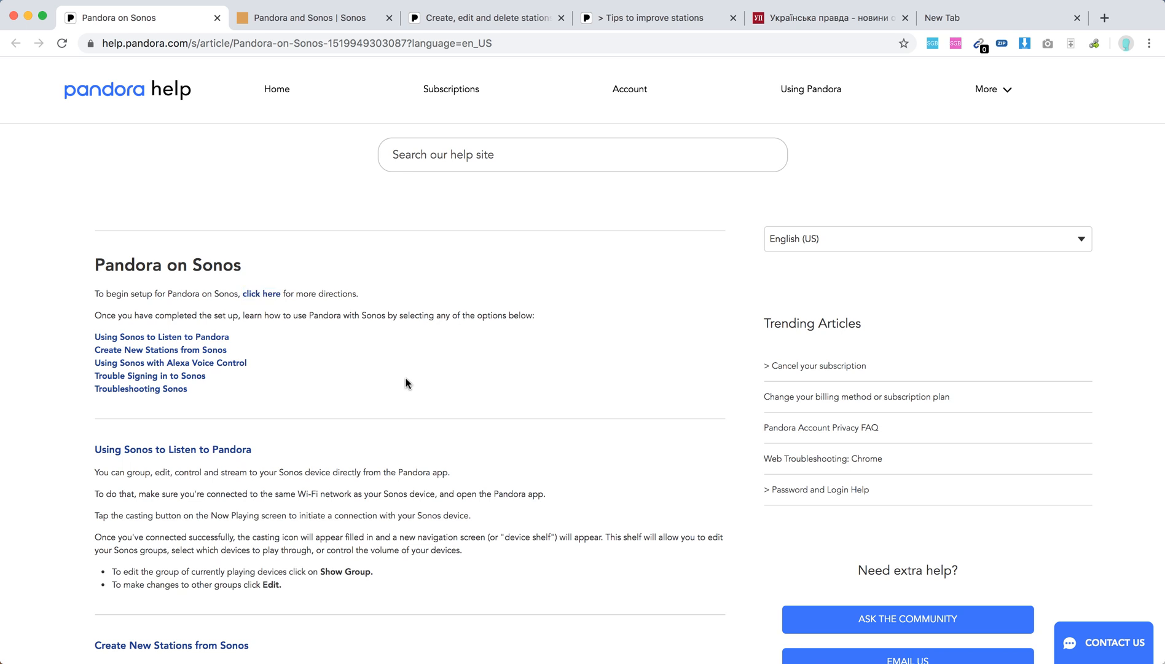
Scroll past Using Sonos and Alexa sections to Trouble Signing in and Troubleshooting Sonos.
{"action": "scroll", "scroll_direction": "down", "scroll_amount": 3}
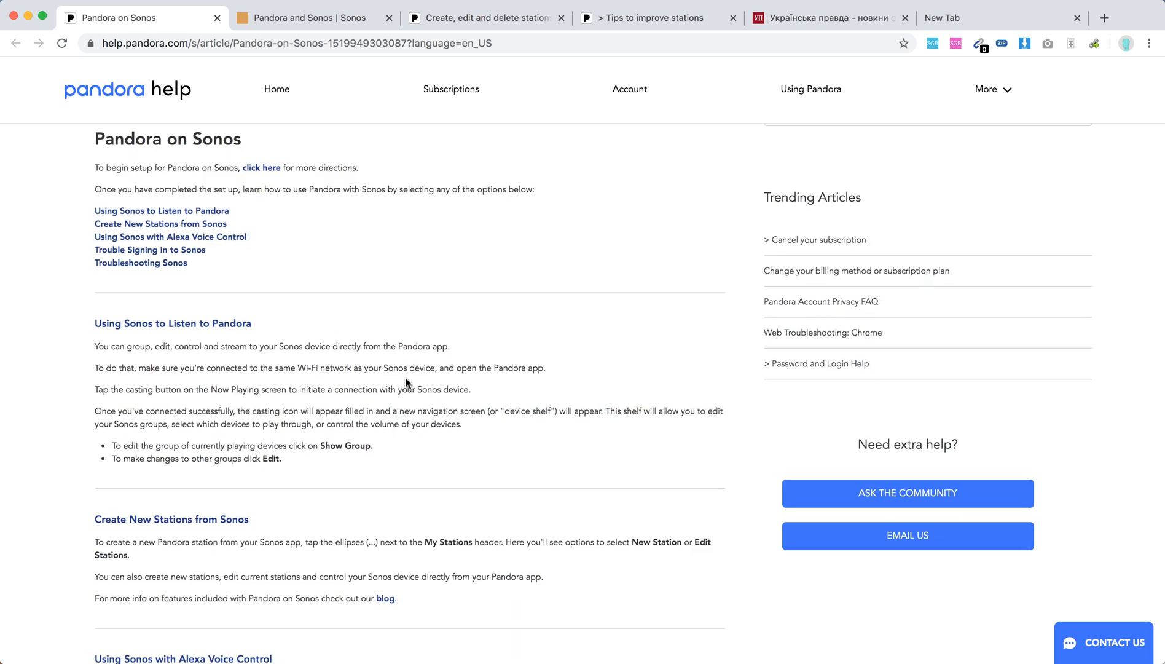
{"action": "mouse_move", "coordinate": [221, 380]}
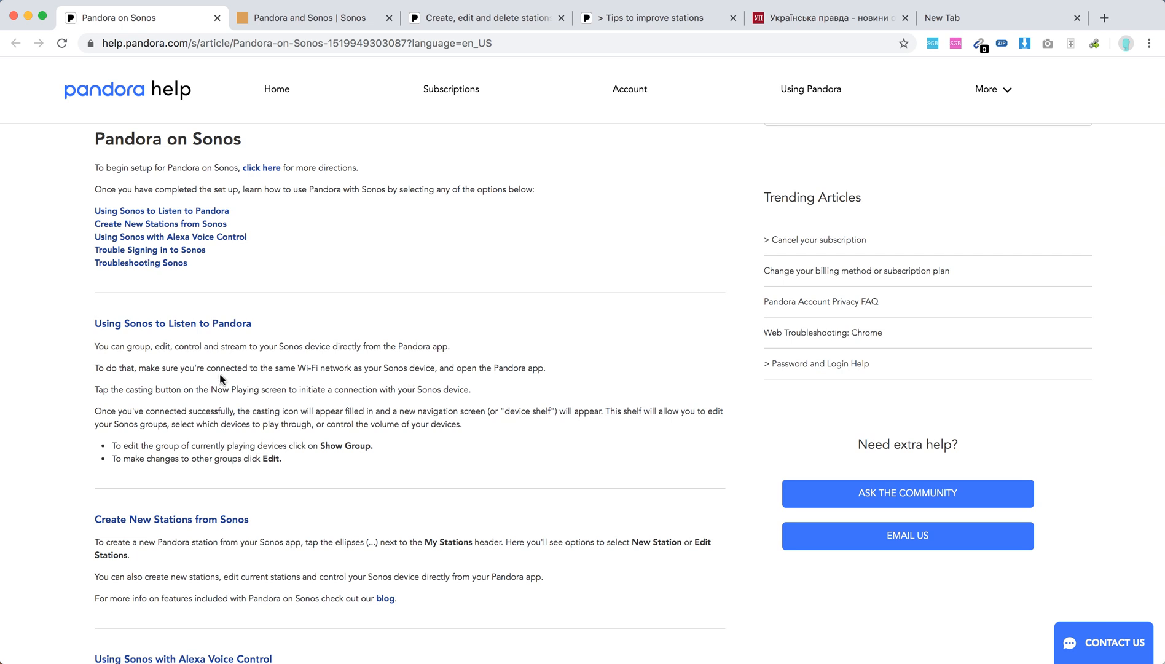
{"action": "mouse_move", "coordinate": [253, 347]}
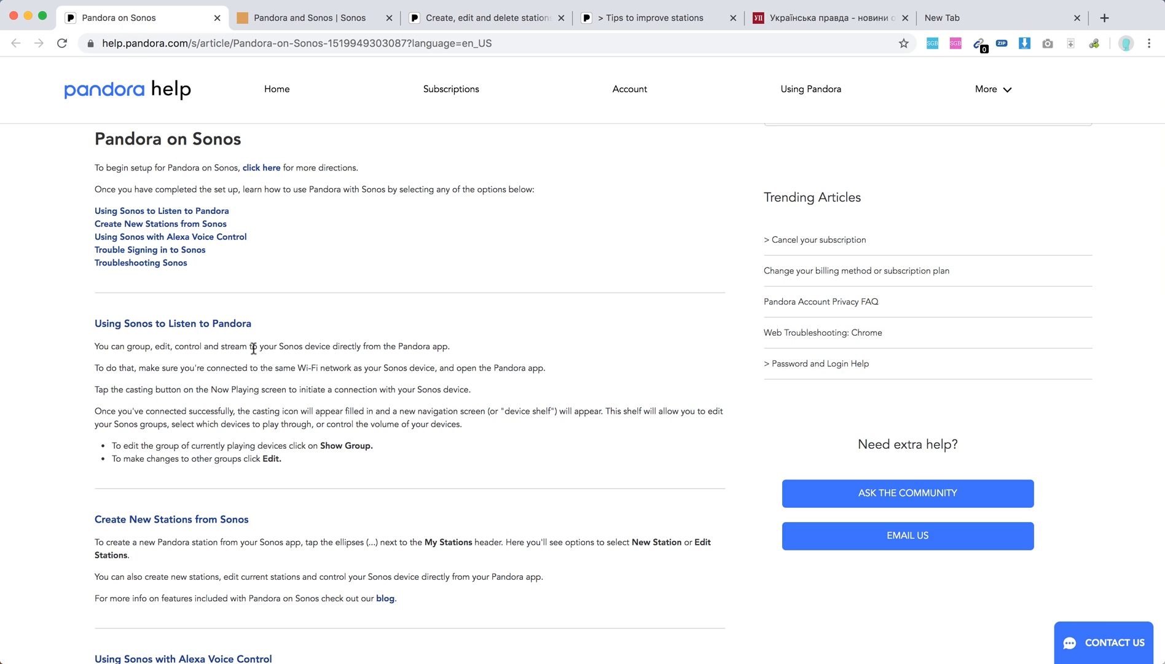
{"action": "mouse_move", "coordinate": [412, 332]}
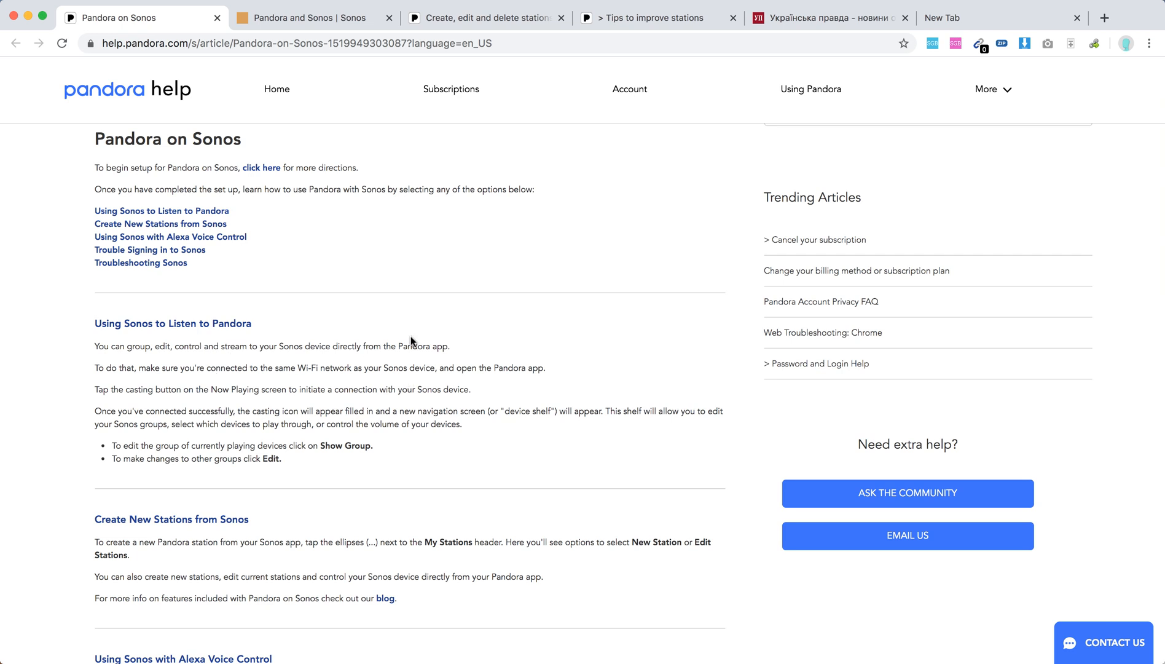
{"action": "mouse_move", "coordinate": [418, 421]}
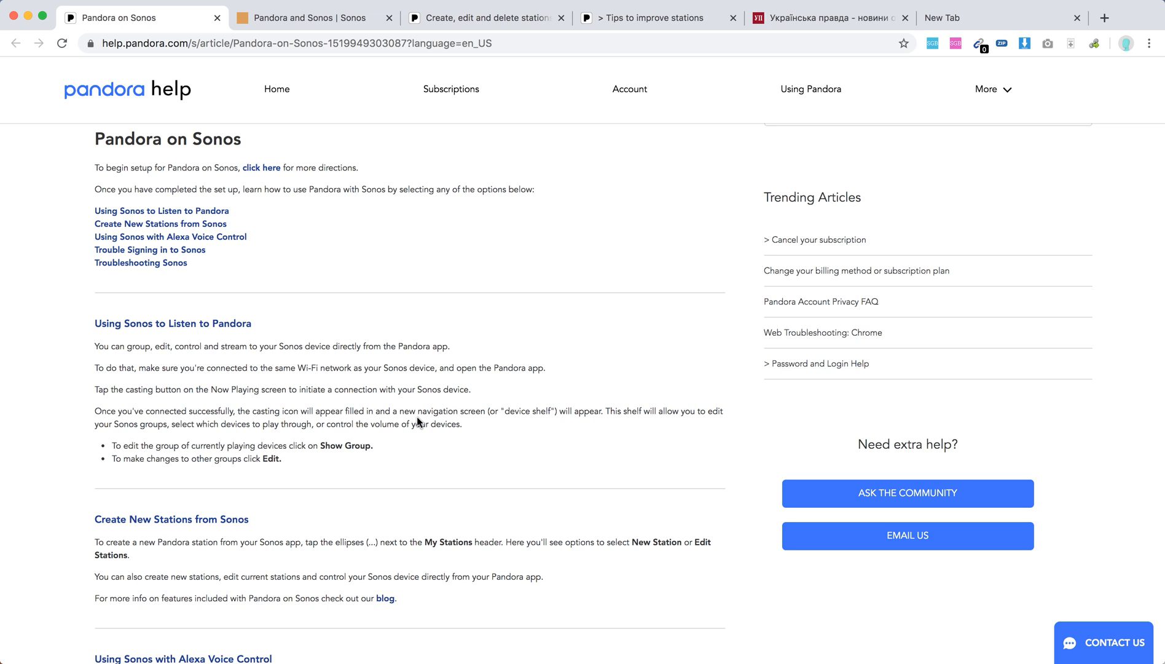
{"action": "scroll", "scroll_direction": "down", "scroll_amount": 3}
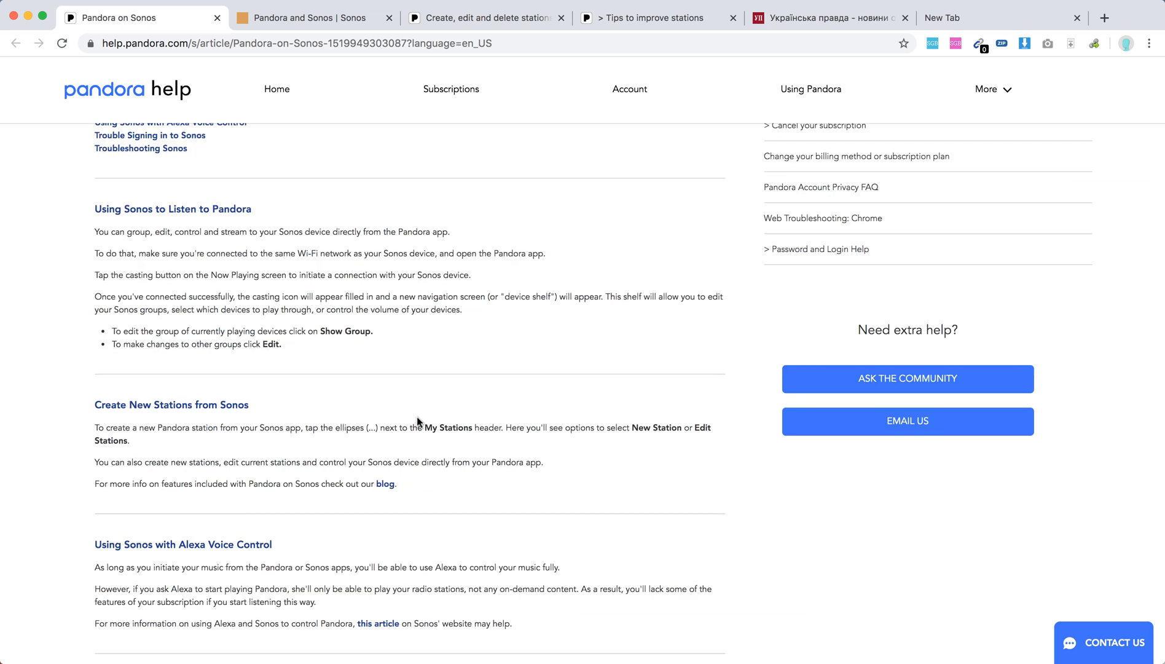
{"action": "scroll", "scroll_direction": "down", "scroll_amount": 3}
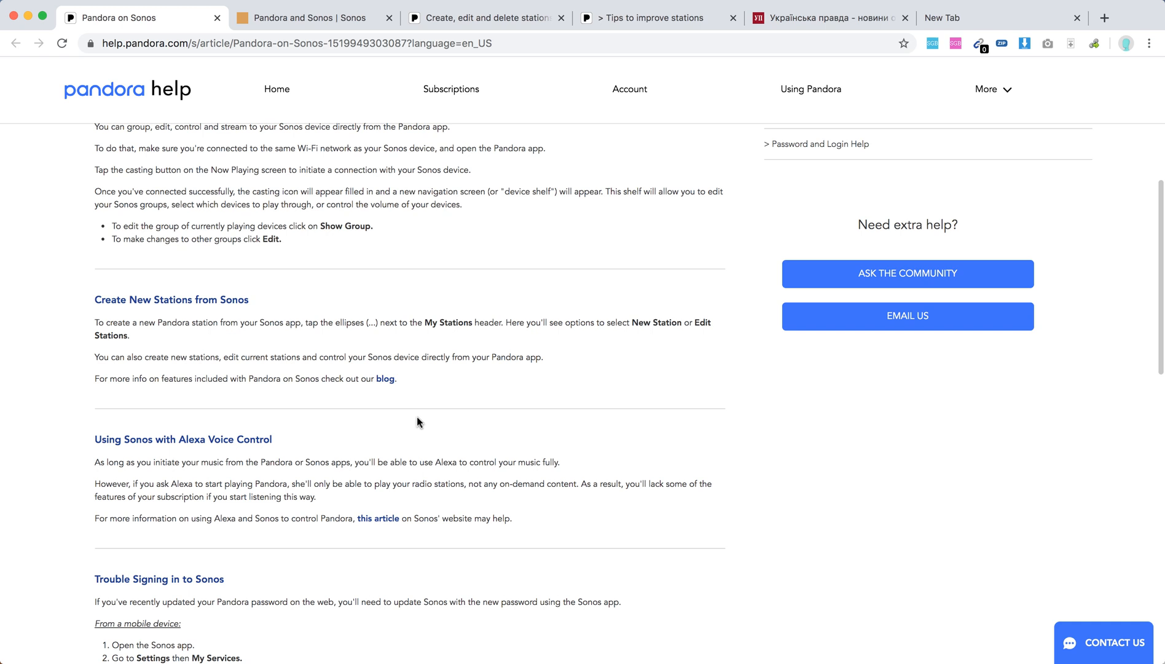
{"action": "scroll", "scroll_direction": "down", "scroll_amount": 3}
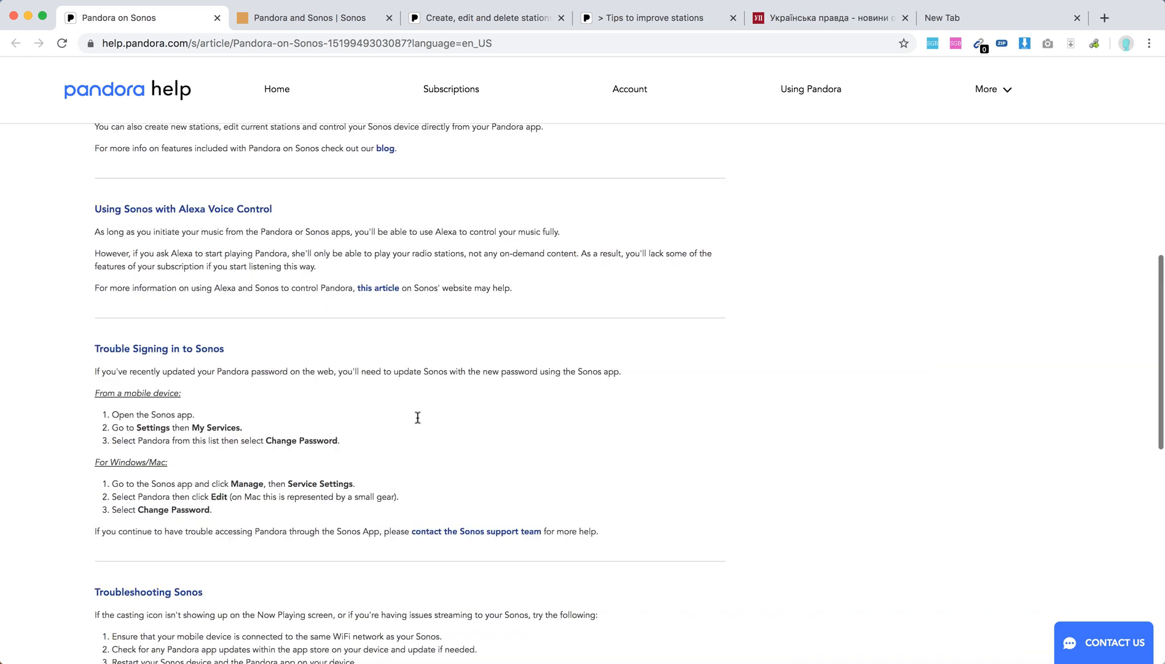